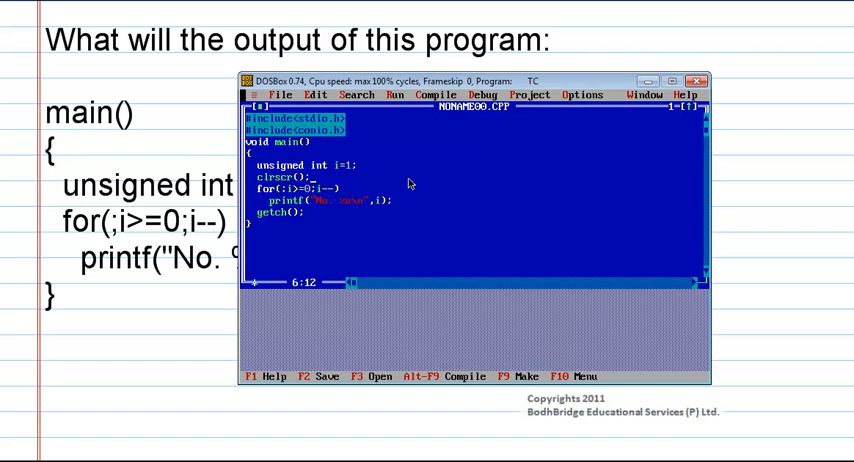
mouse_move(498, 214)
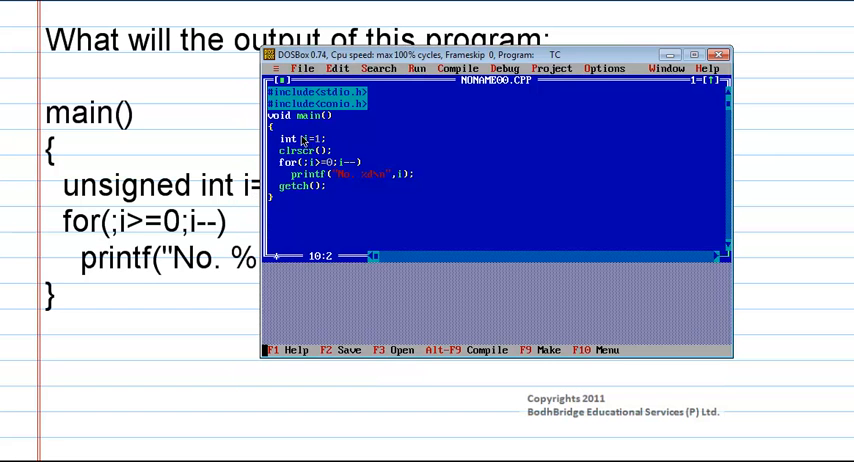
mouse_move(316, 160)
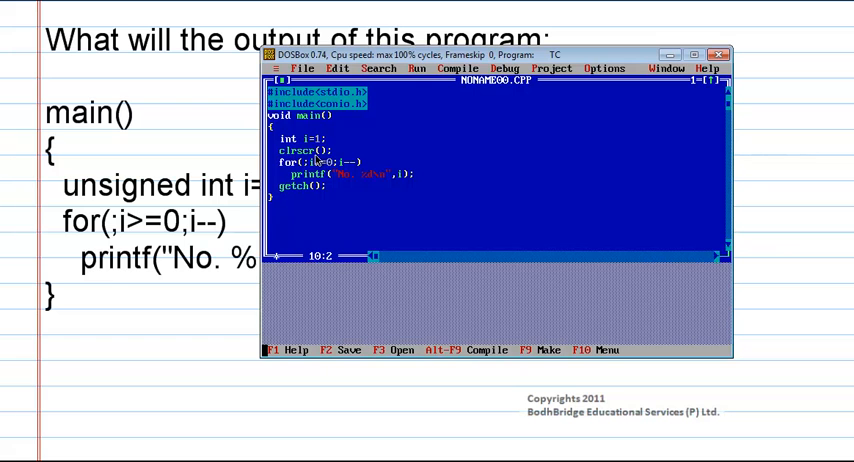